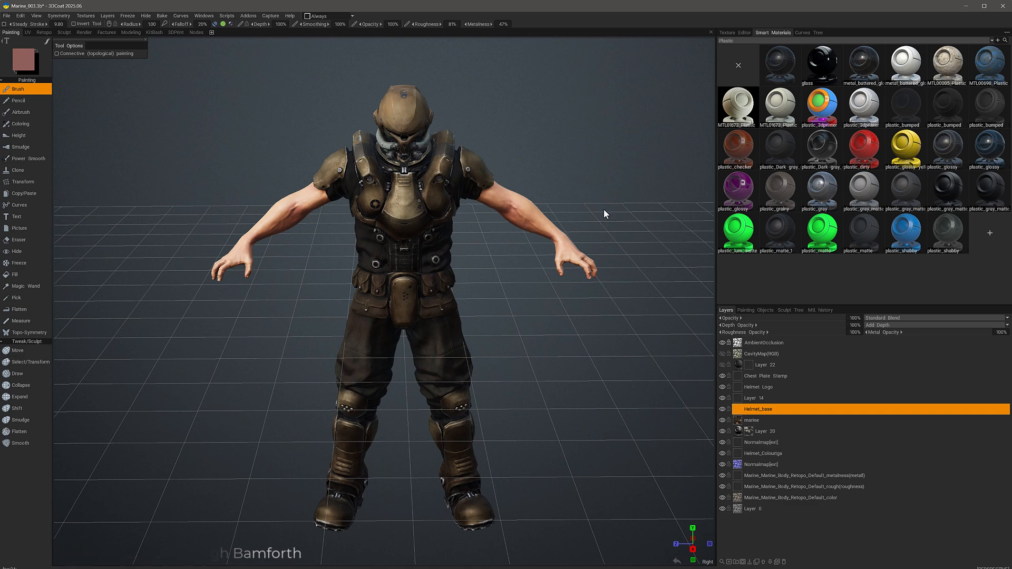
mouse_move(808, 43)
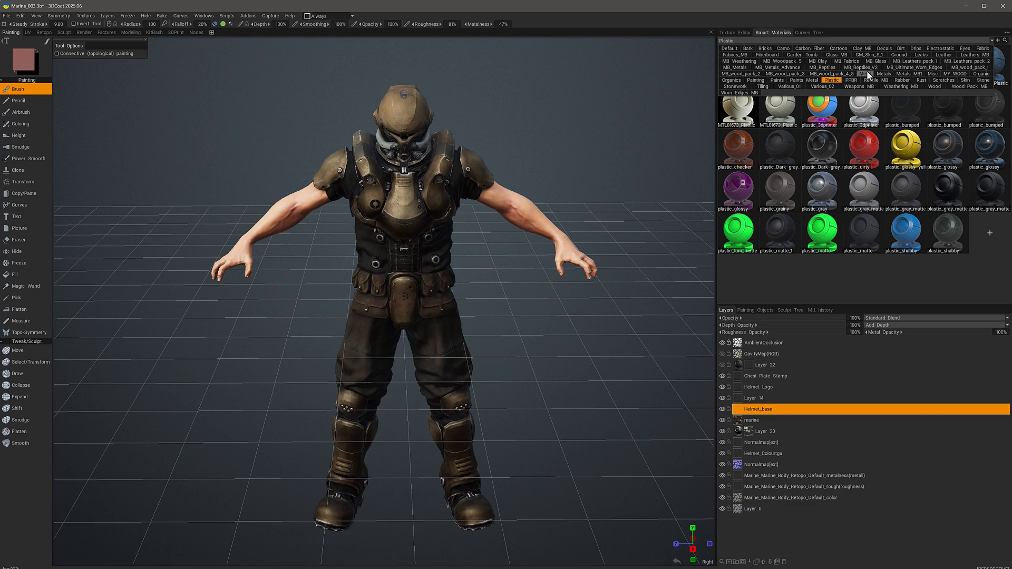
mouse_move(881, 74)
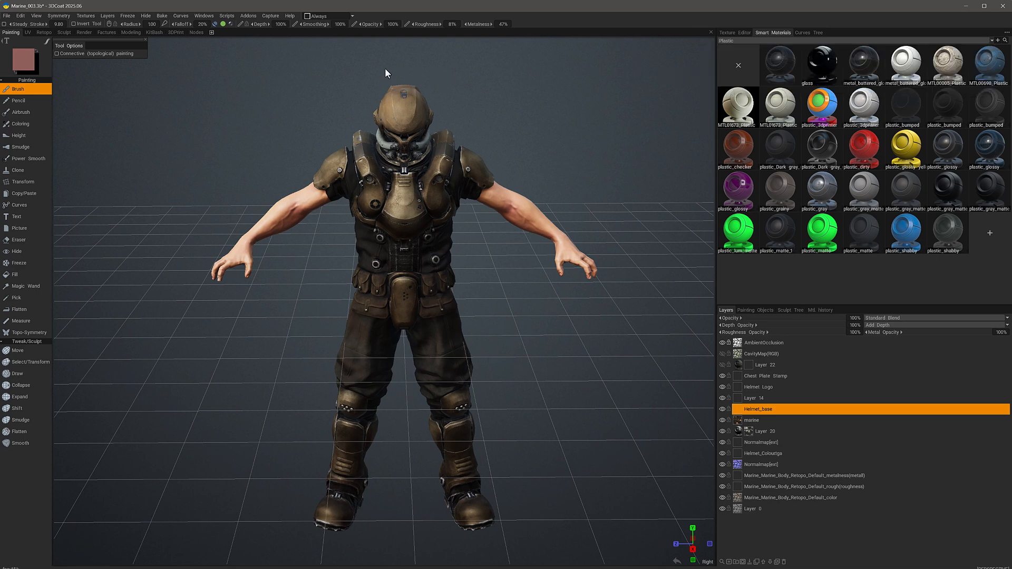
mouse_move(486, 147)
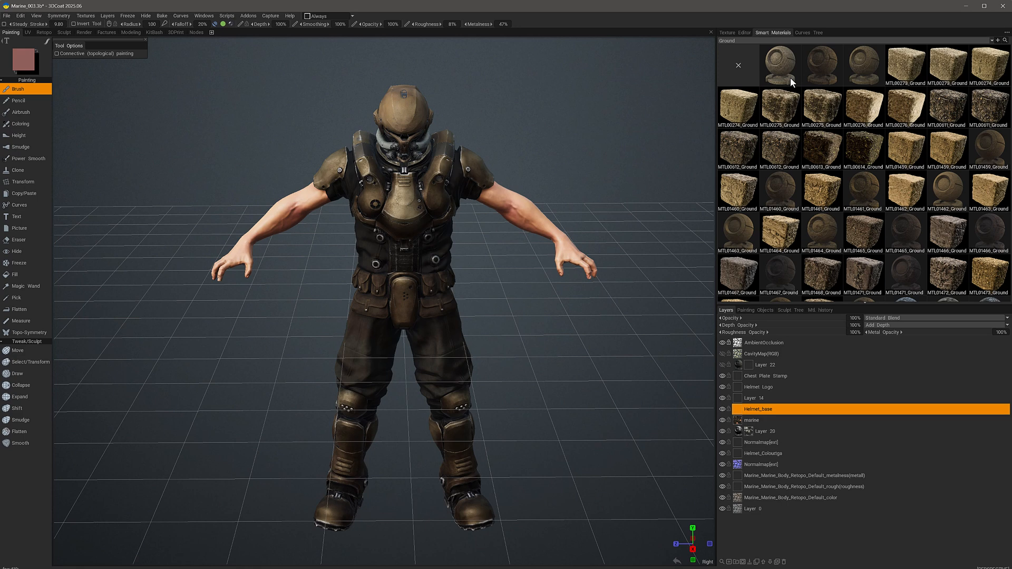
mouse_move(774, 64)
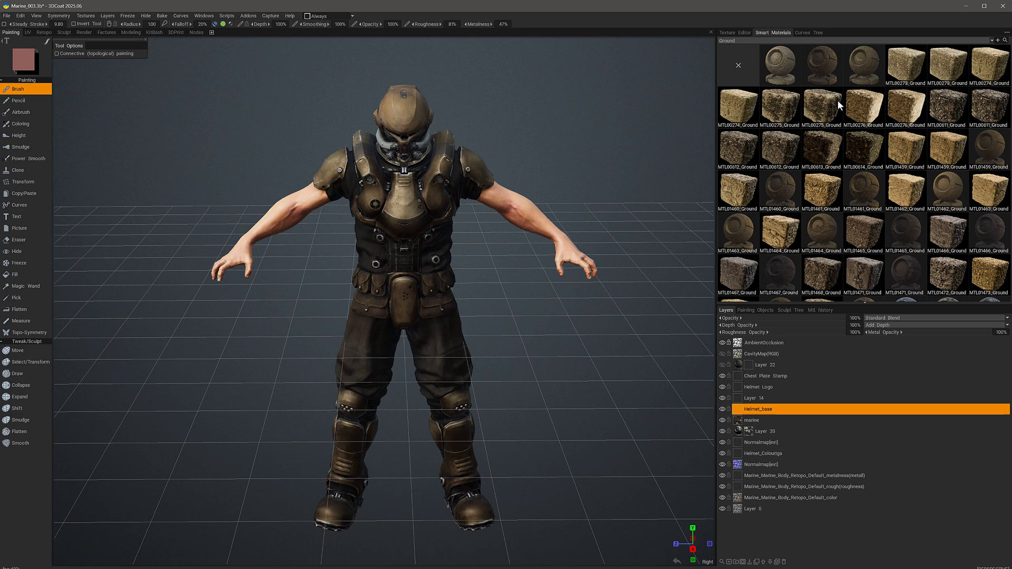
mouse_move(757, 260)
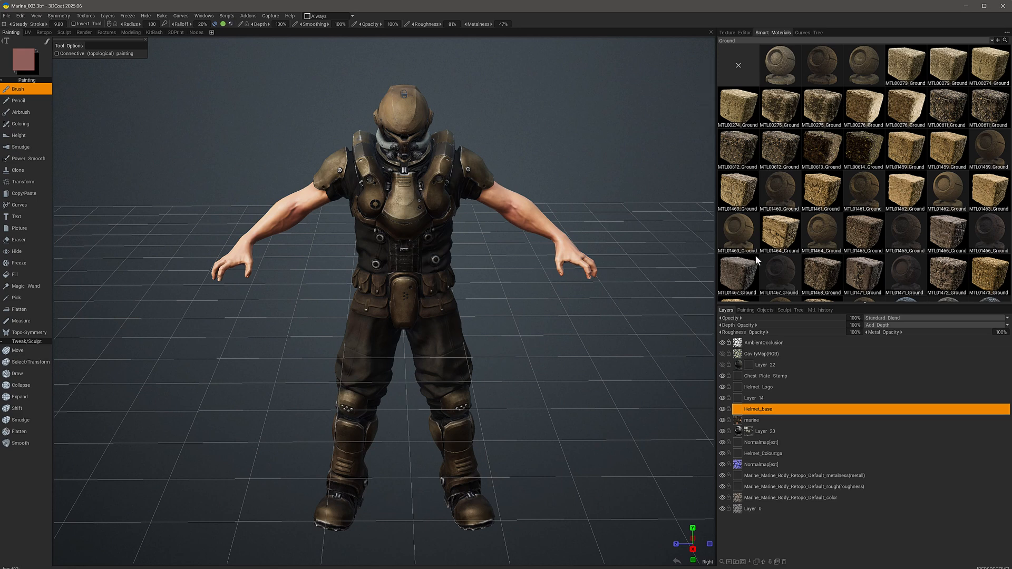
scroll(down, 3)
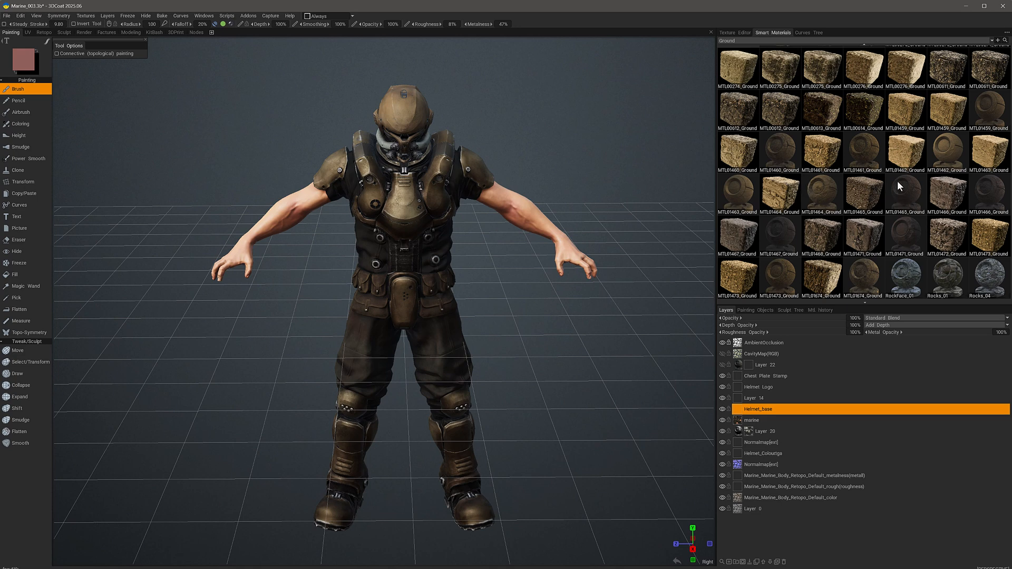
mouse_move(907, 184)
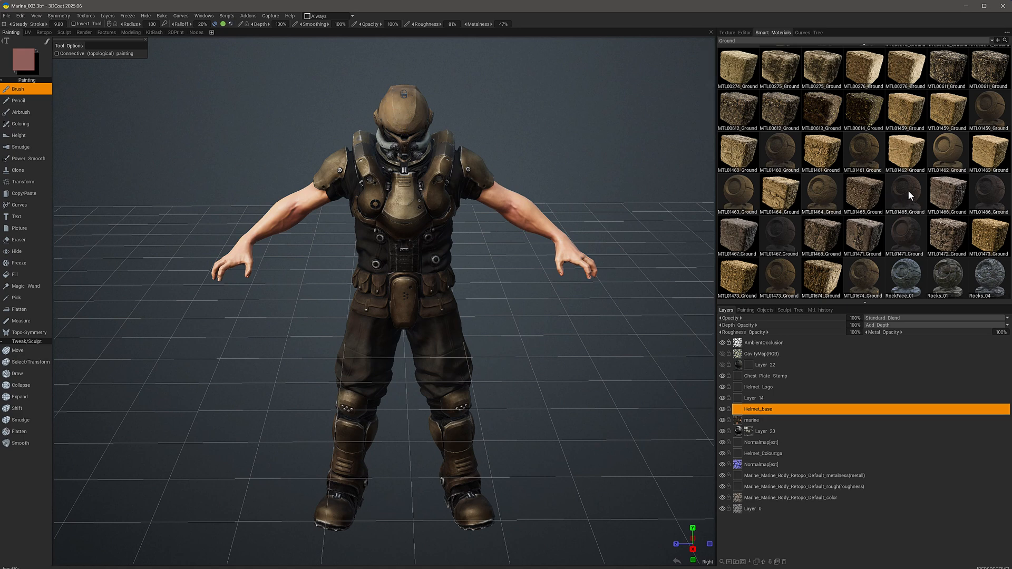
mouse_move(905, 196)
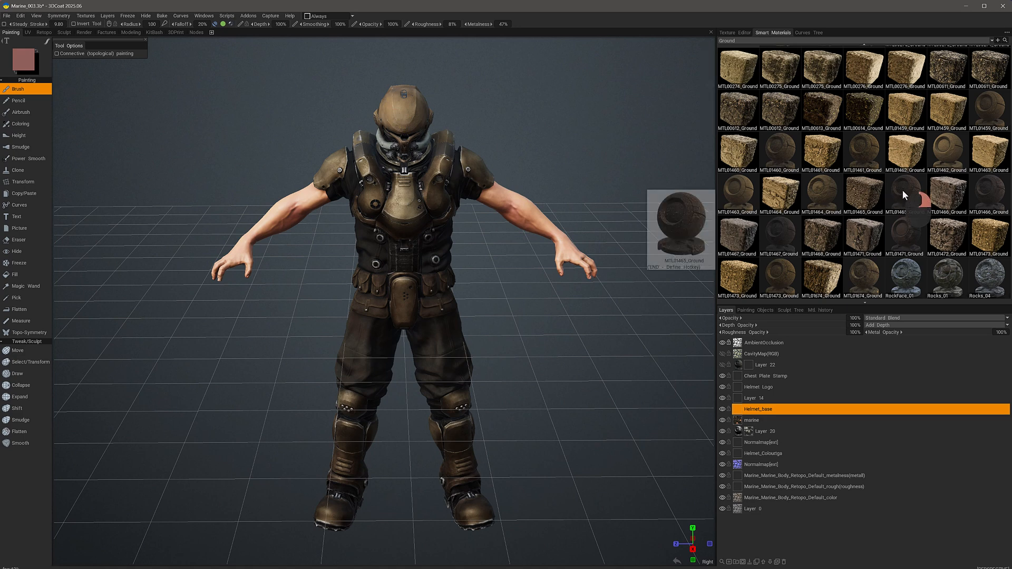
Step: Refresh the preview thumbnails of two Ground smart materials via their context options
right_click(903, 196)
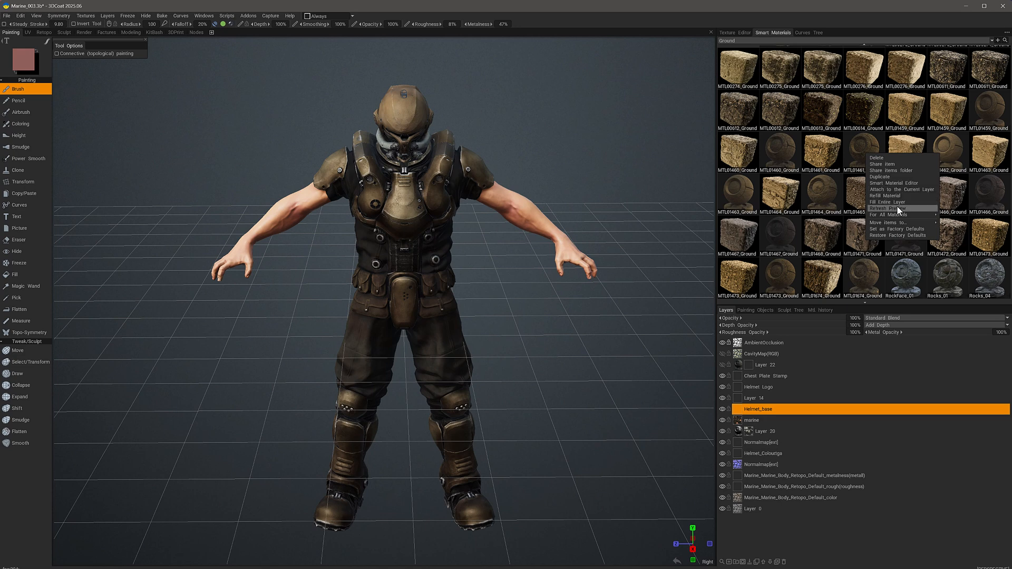
mouse_move(909, 217)
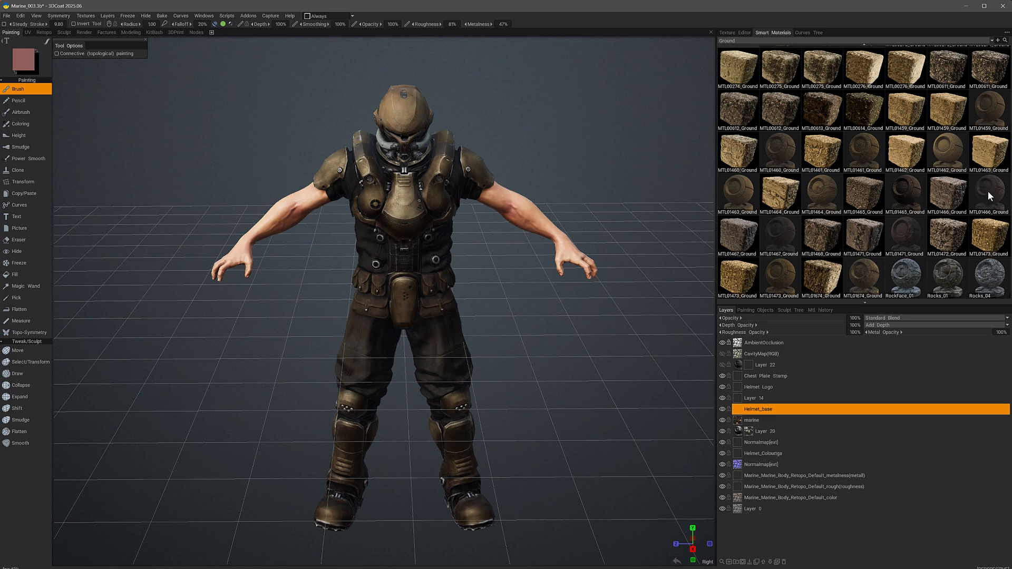
right_click(988, 194)
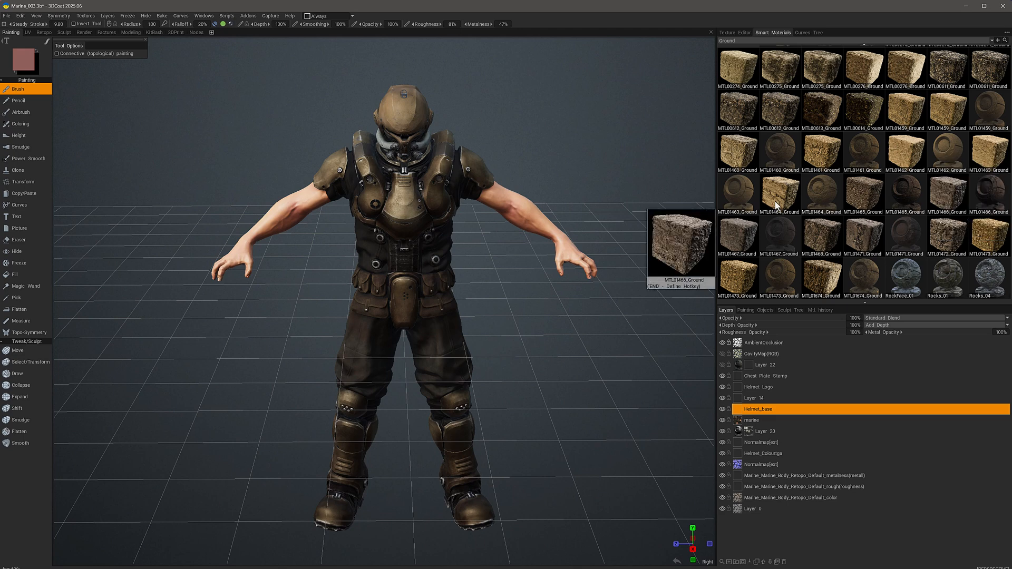
mouse_move(832, 158)
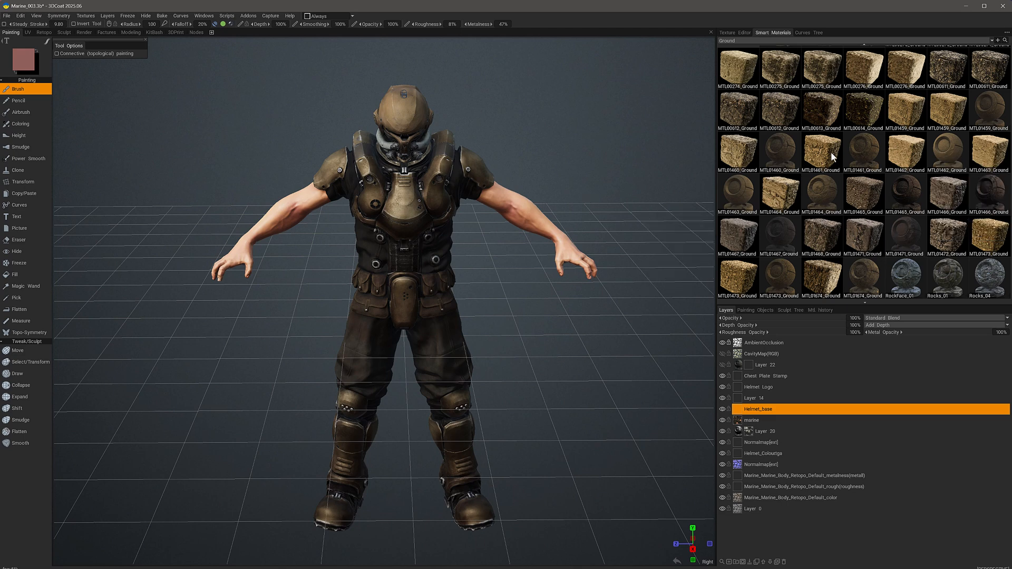
mouse_move(874, 150)
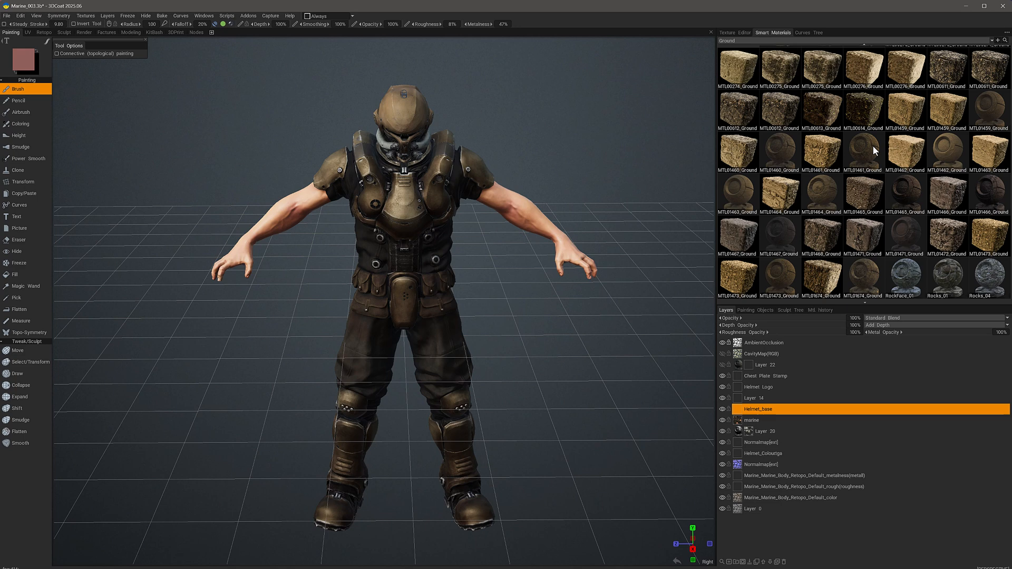
mouse_move(905, 156)
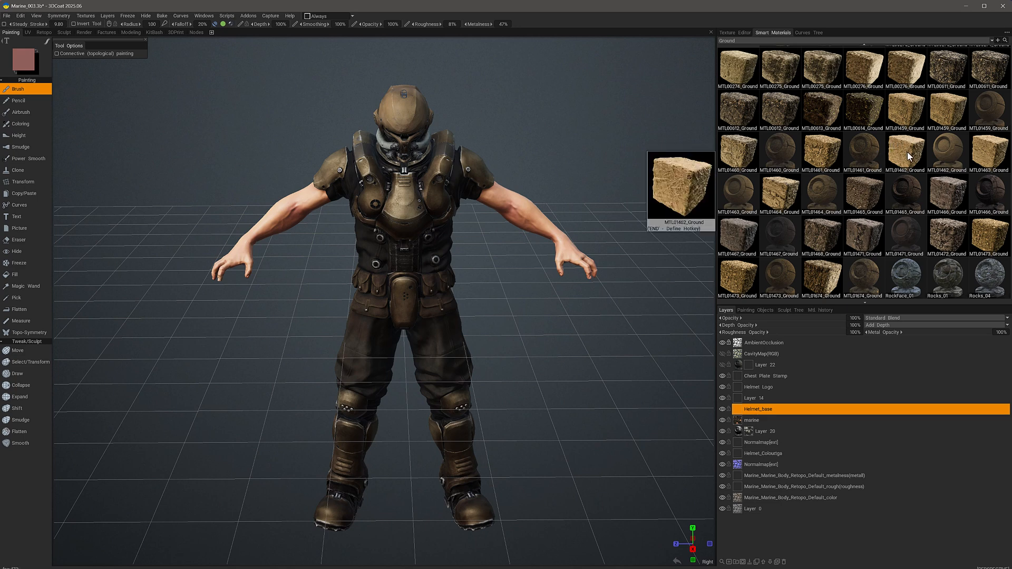
mouse_move(905, 238)
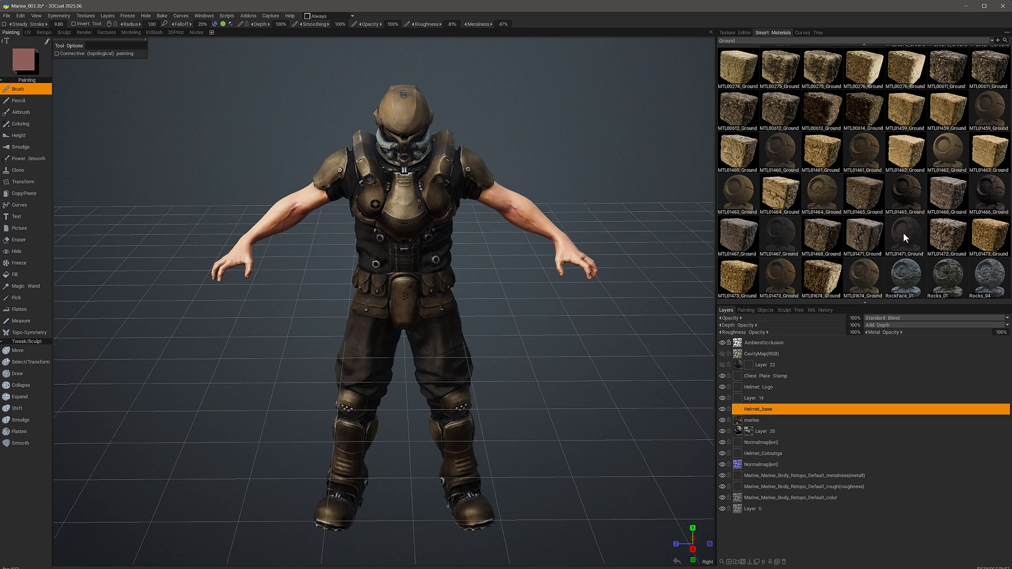
Step: Apply sphere preview mapping to every Ground material through For All Materials
right_click(904, 239)
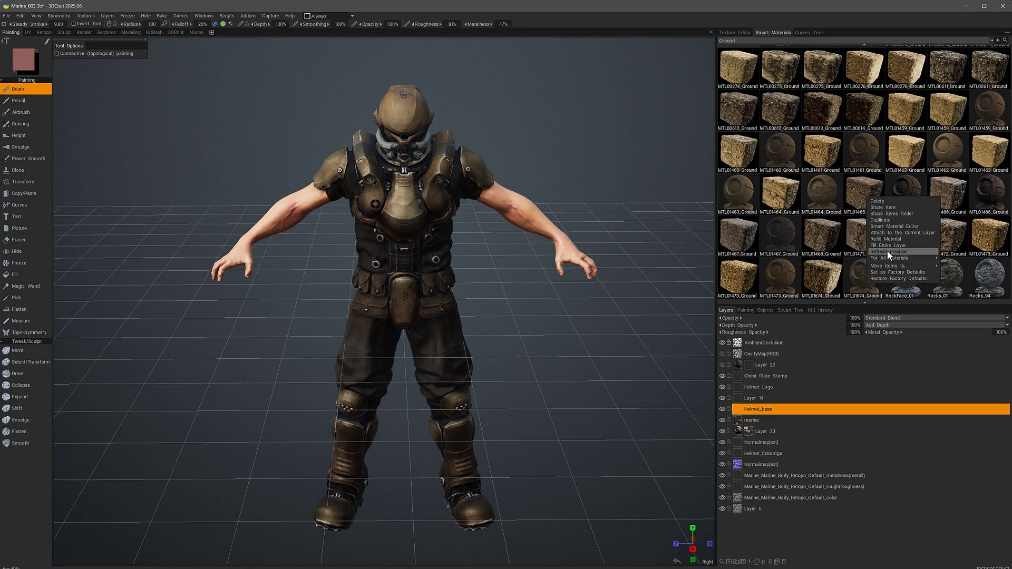
mouse_move(888, 257)
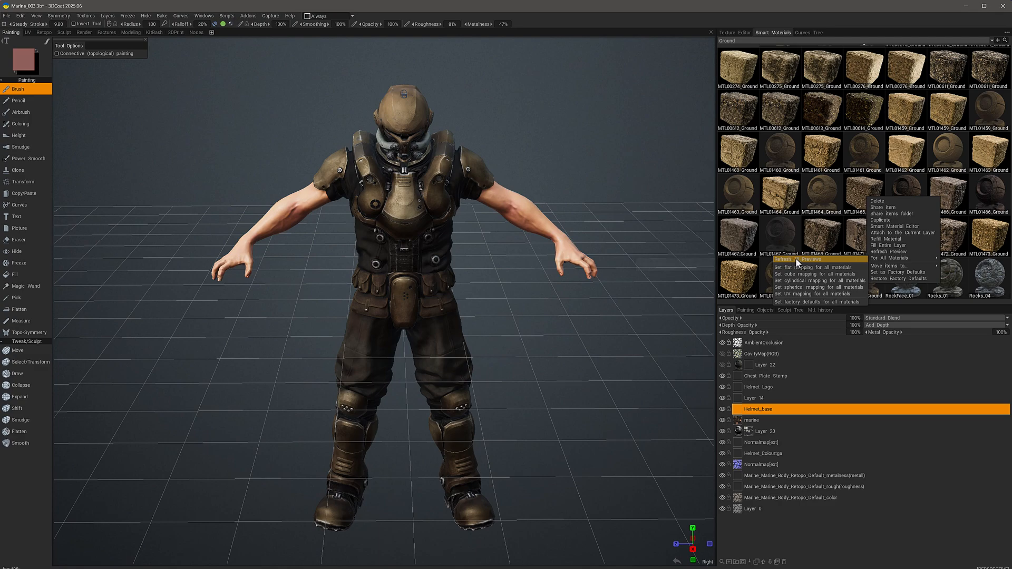
click(795, 259)
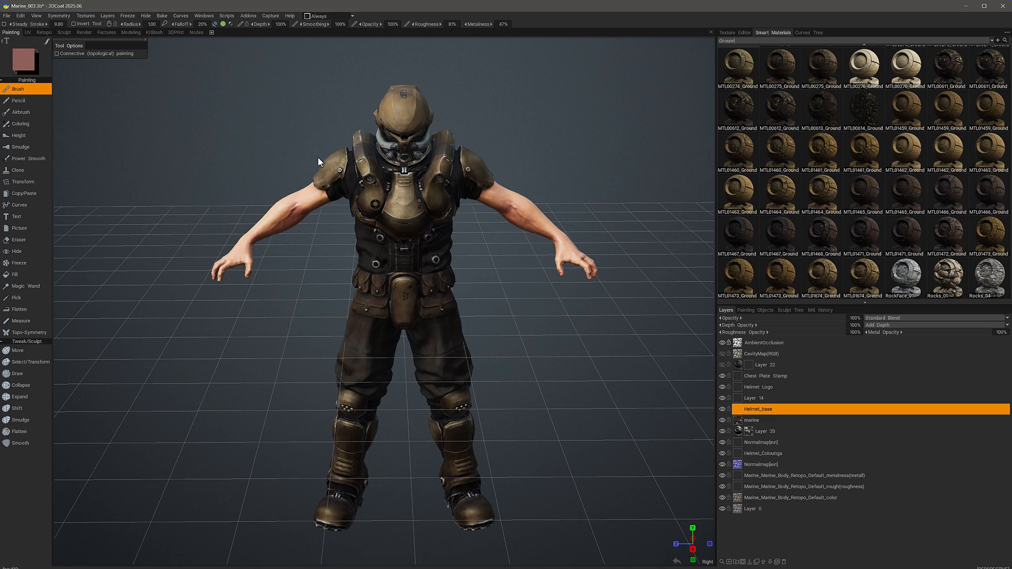
mouse_move(858, 173)
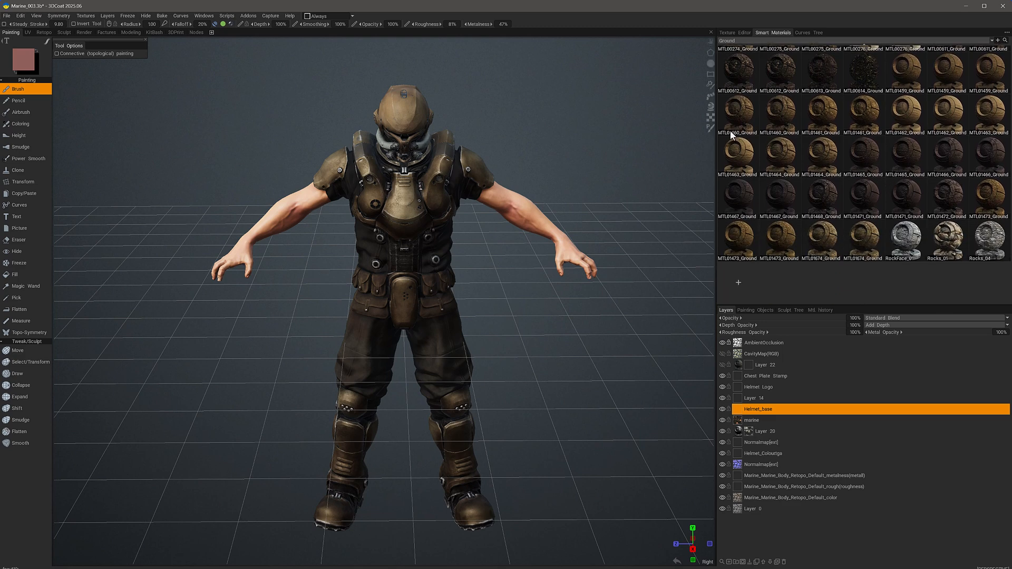
mouse_move(771, 88)
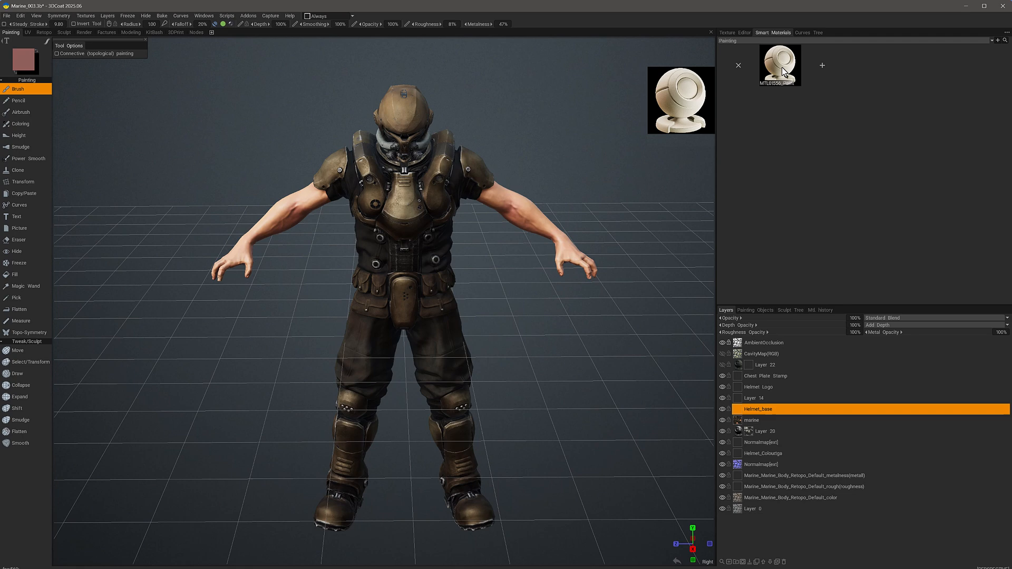
Step: Move the lone Painting material into another folder using Move Items To
right_click(780, 64)
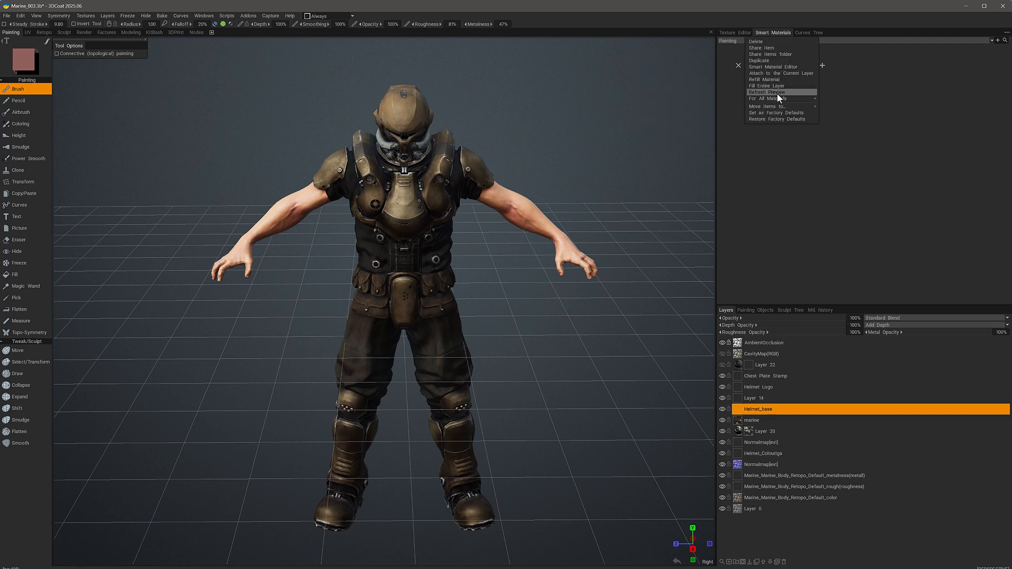
click(767, 92)
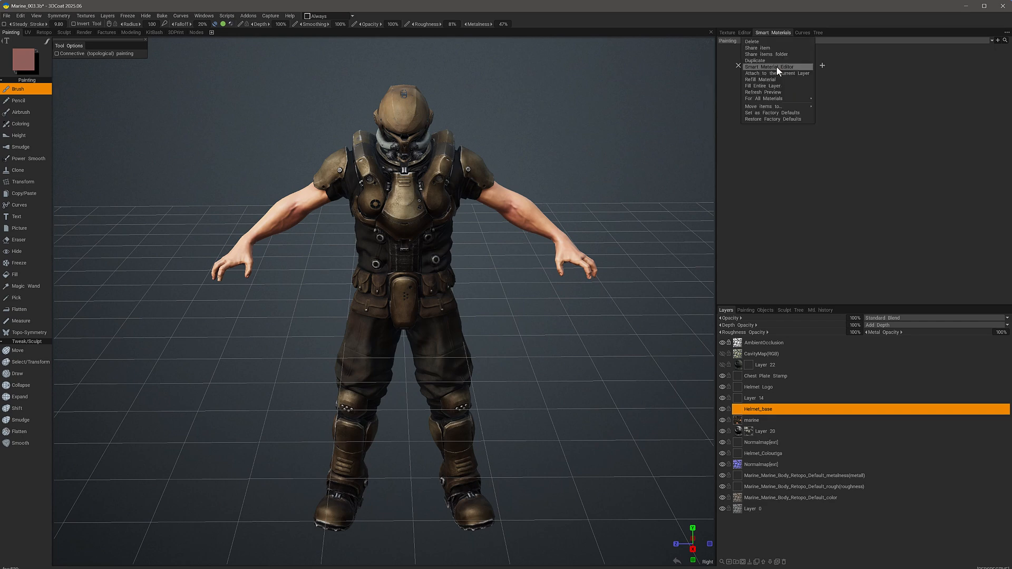
click(761, 105)
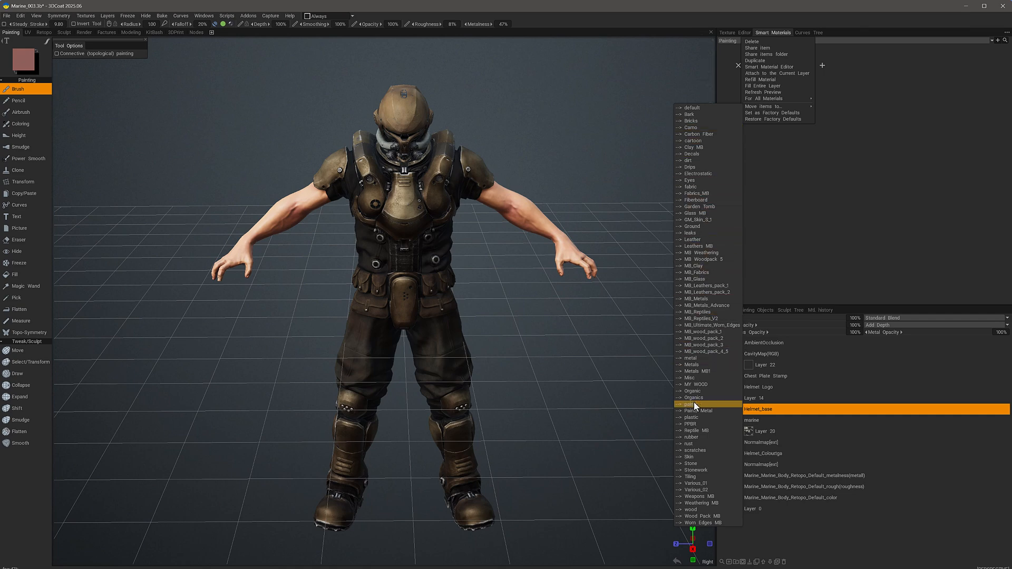
mouse_move(693, 408)
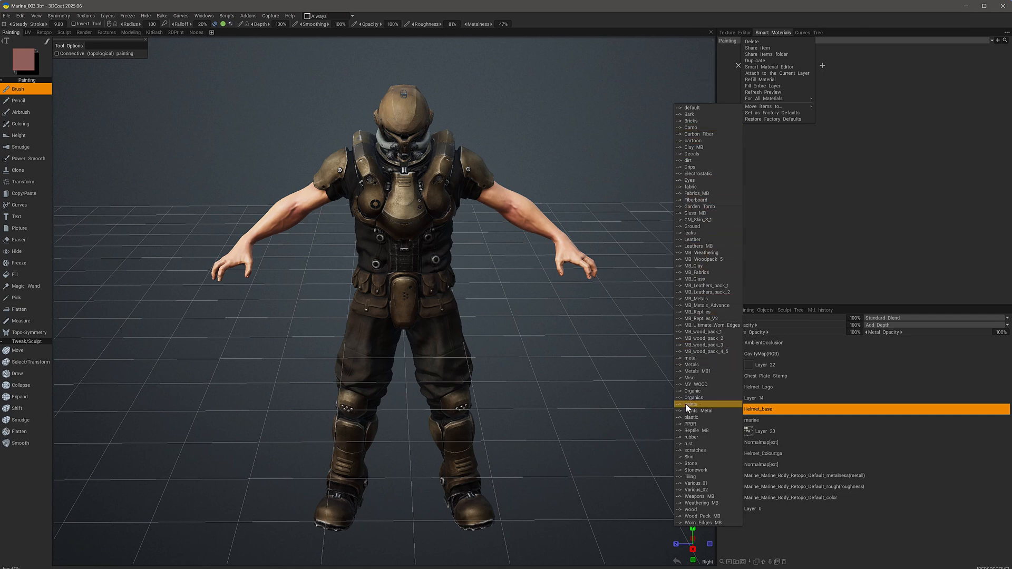
mouse_move(689, 410)
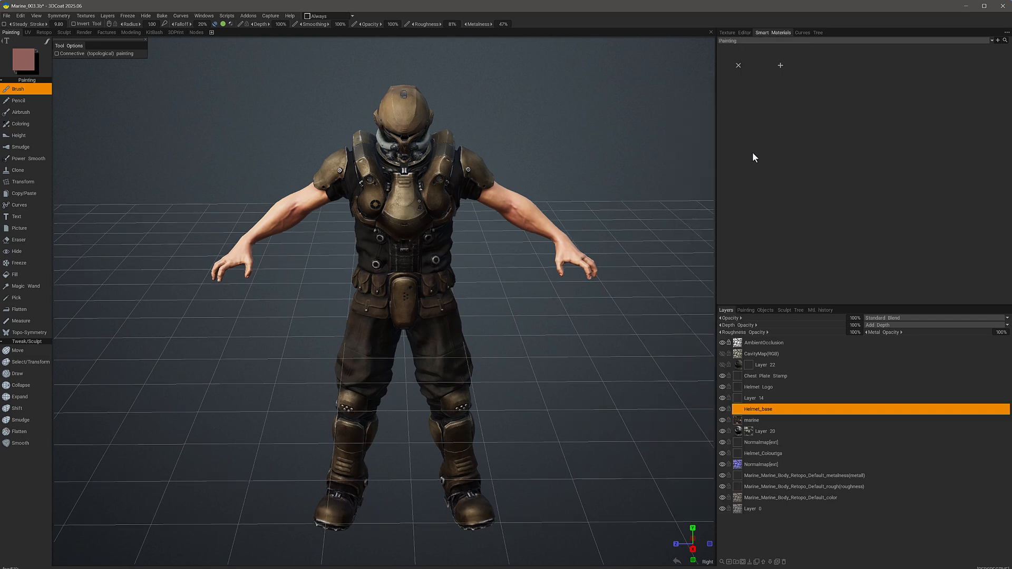
mouse_move(784, 53)
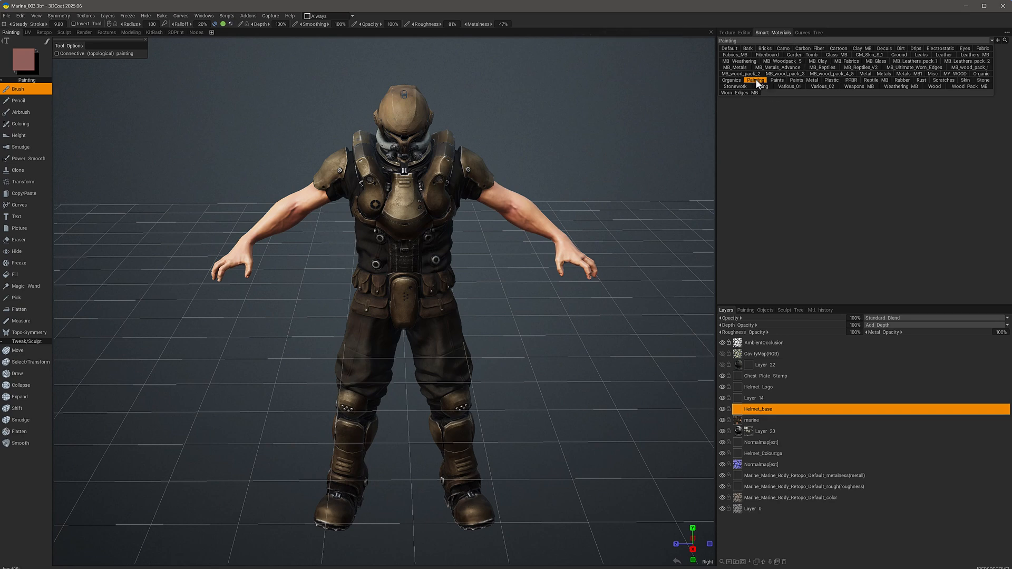
Step: Show the full folder list and switch to the GM_Skin_0_1 eye and skin materials
right_click(755, 80)
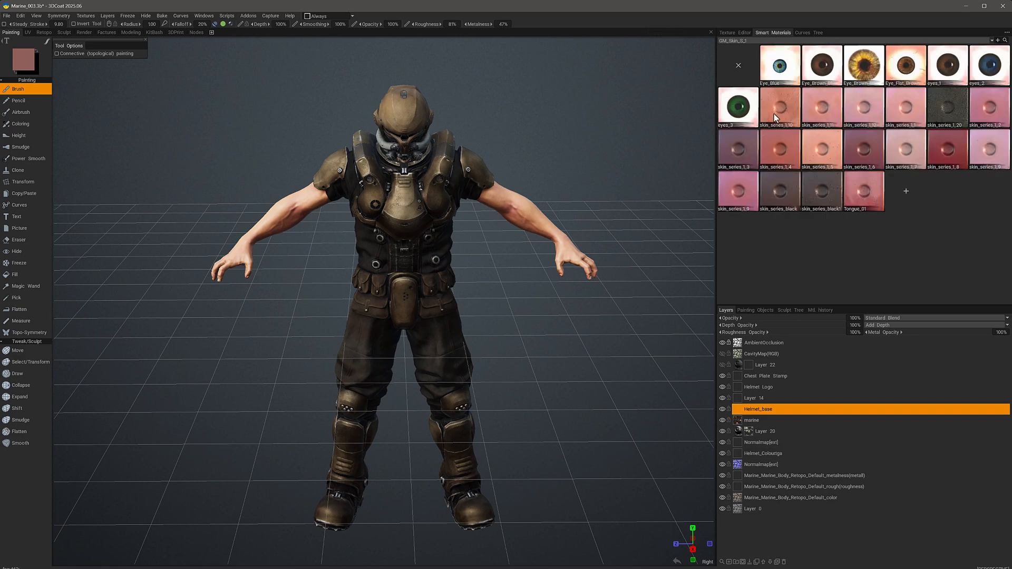
mouse_move(788, 117)
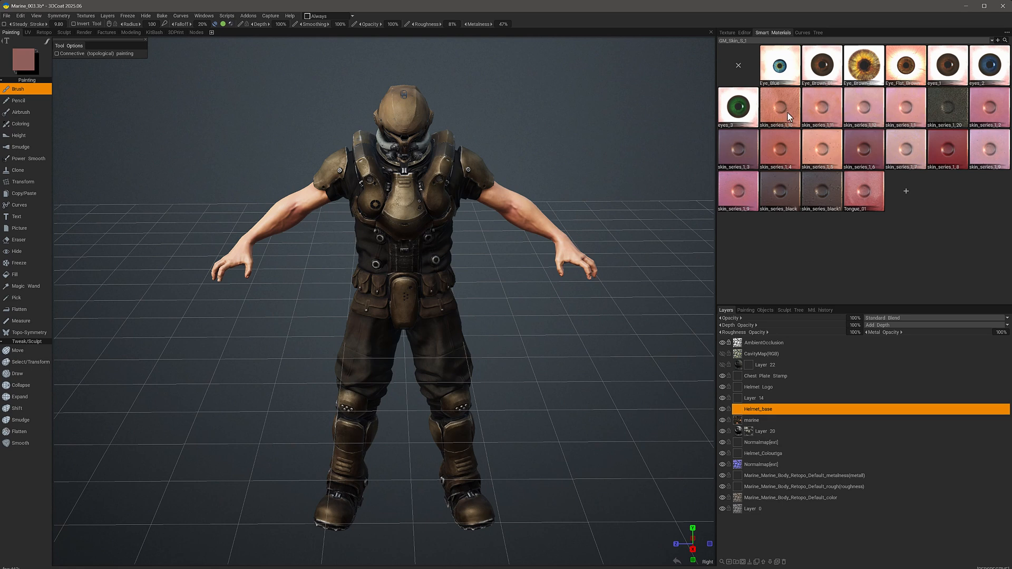
mouse_move(977, 114)
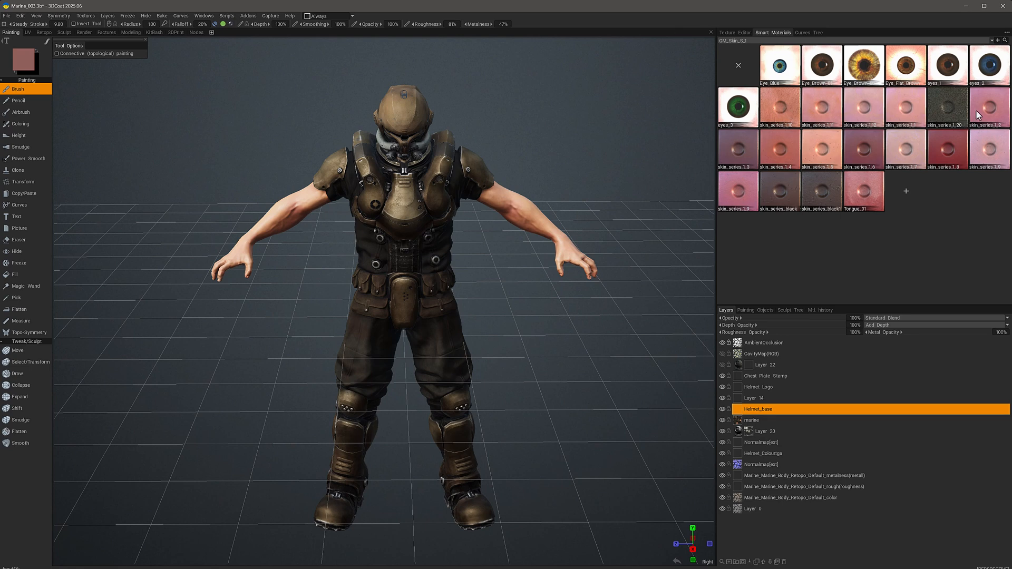
mouse_move(981, 119)
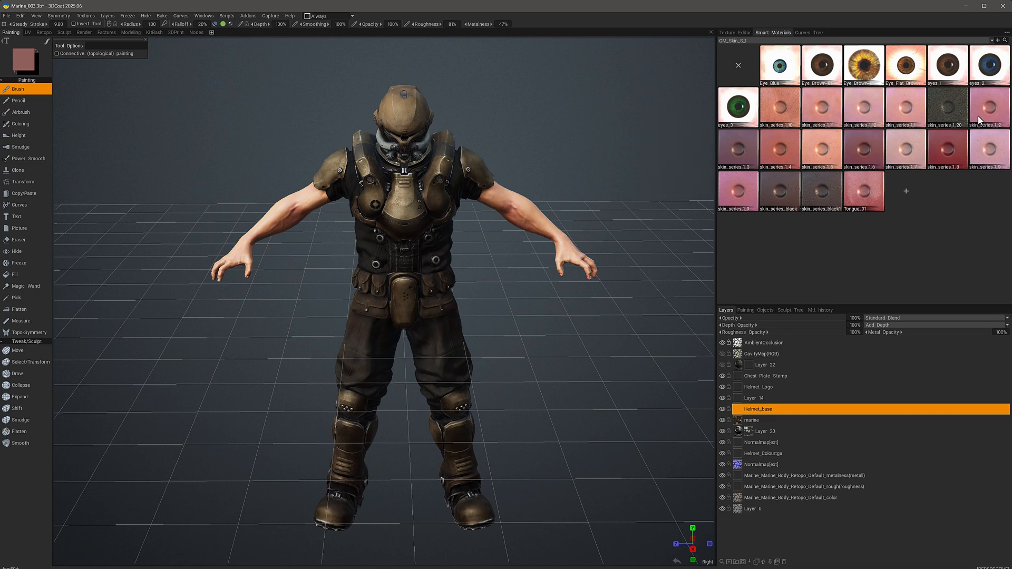
mouse_move(991, 141)
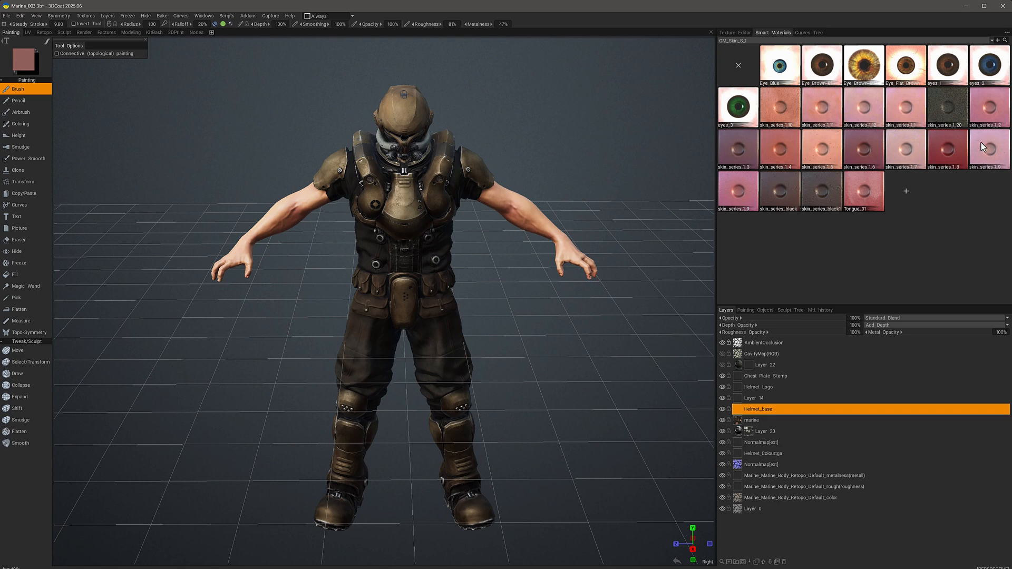
mouse_move(837, 126)
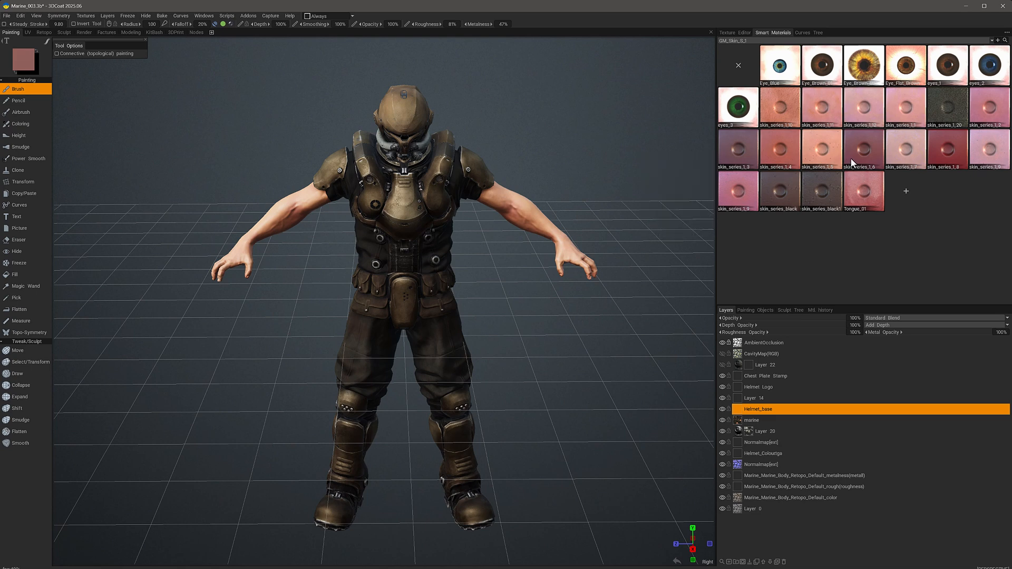
mouse_move(986, 177)
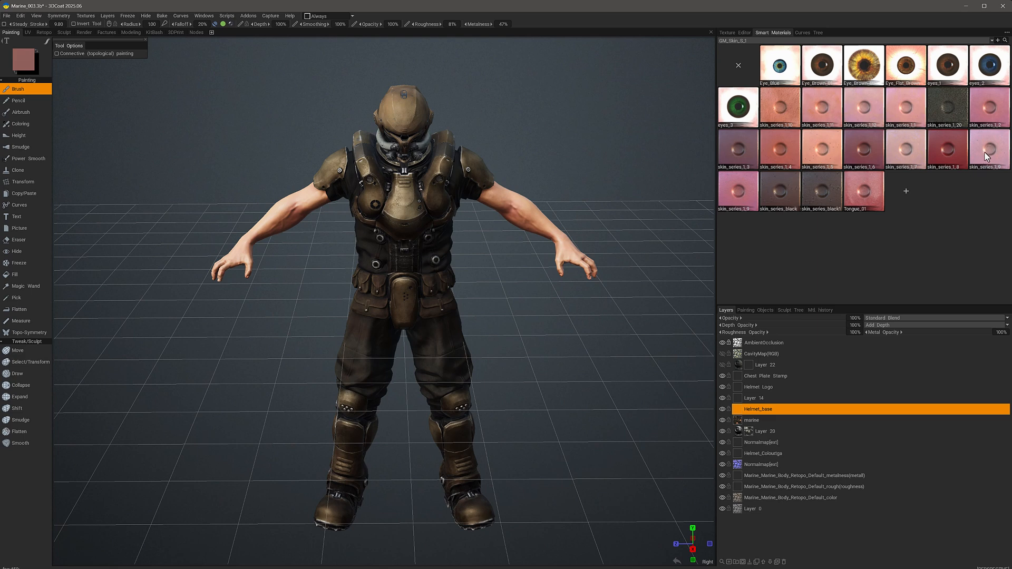
double_click(989, 149)
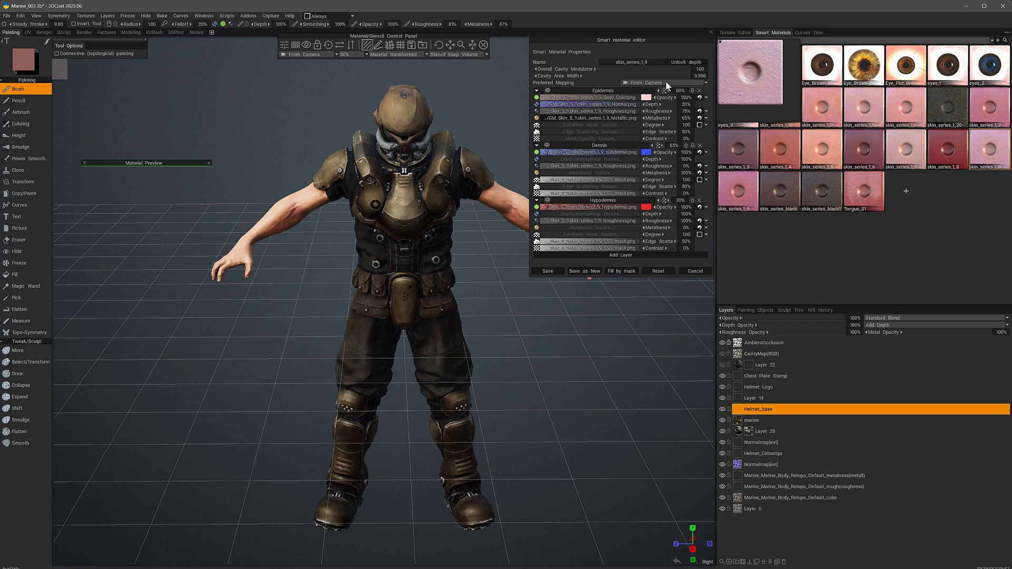
Step: Set skin_series_1_9's Preferred Mapping to Cube Mapping in the Smart Material Editor
click(651, 97)
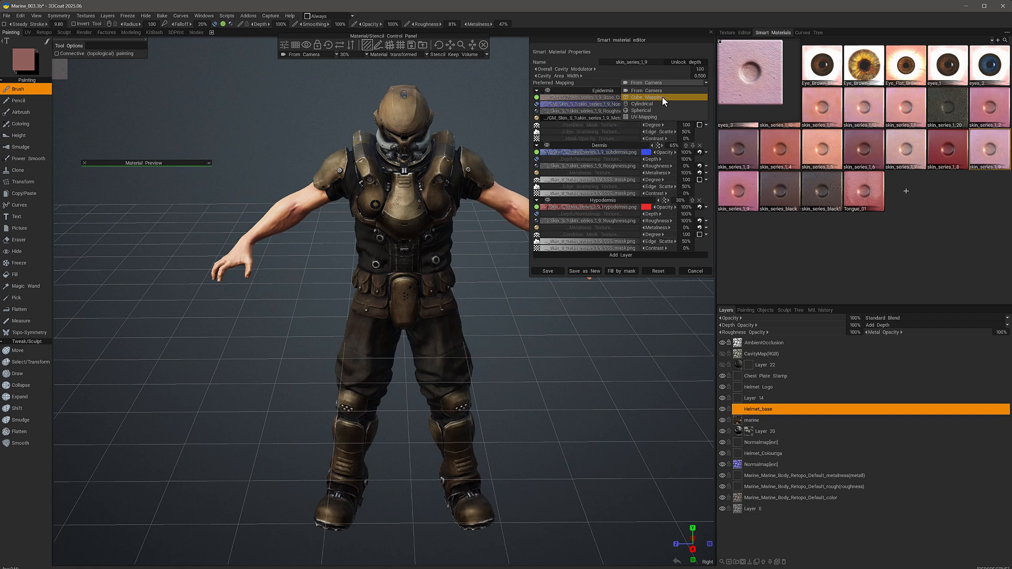
click(643, 97)
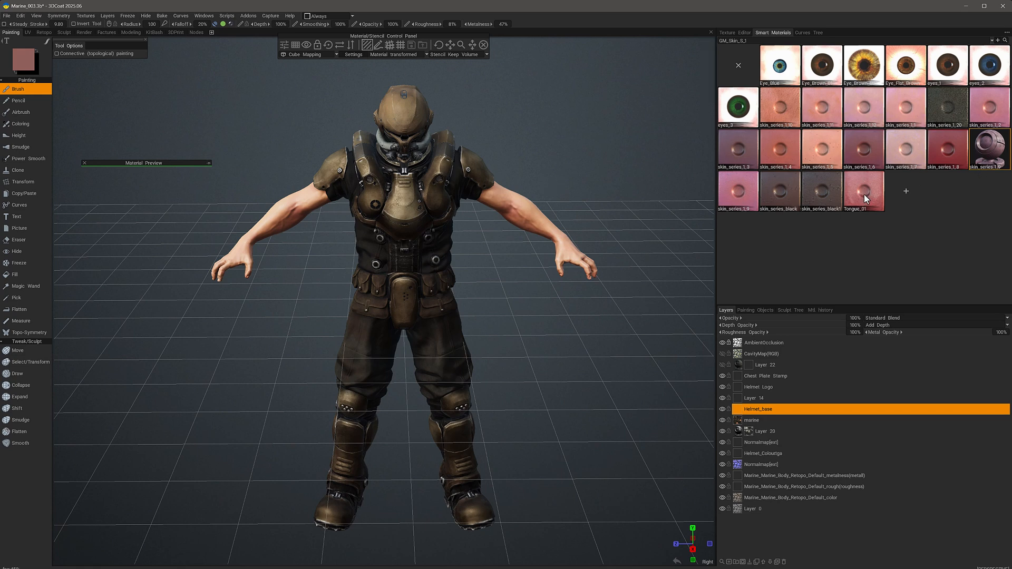
mouse_move(873, 192)
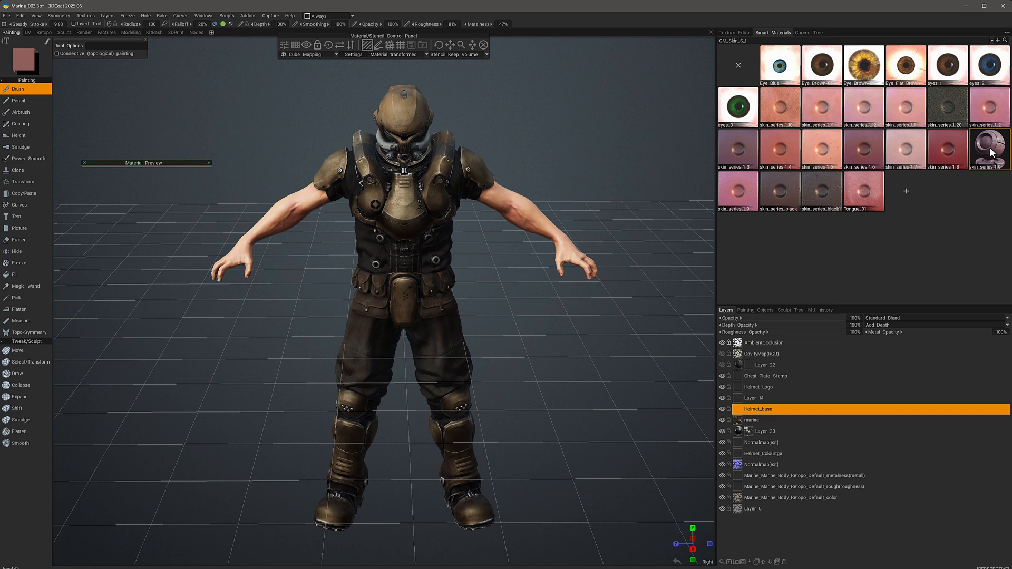
mouse_move(907, 162)
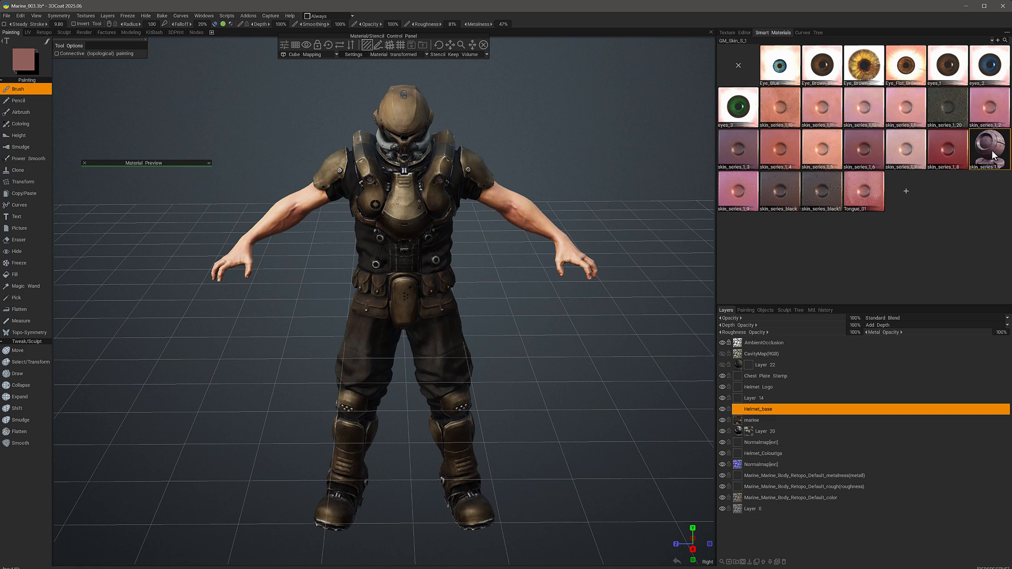
mouse_move(988, 150)
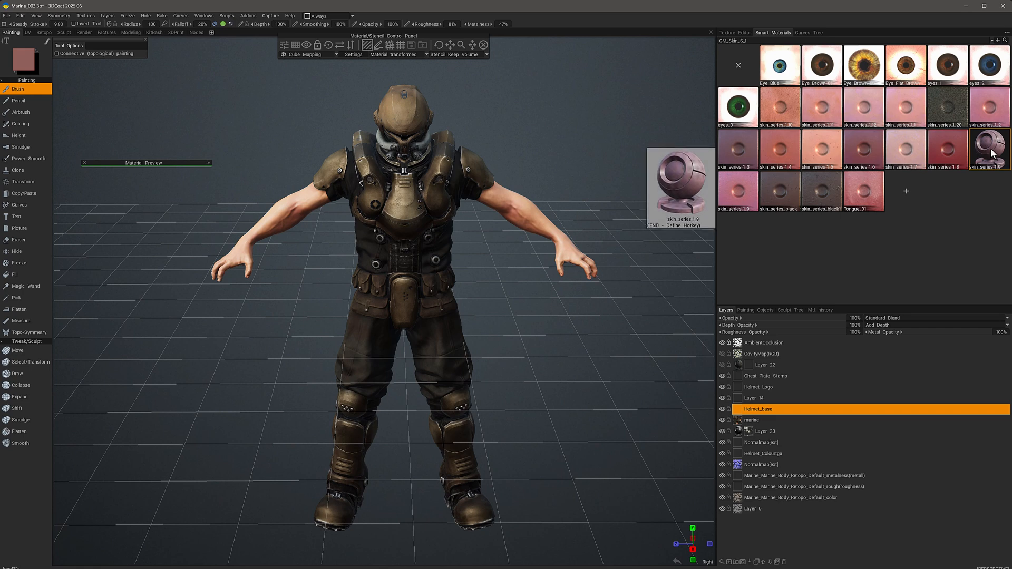
mouse_move(892, 150)
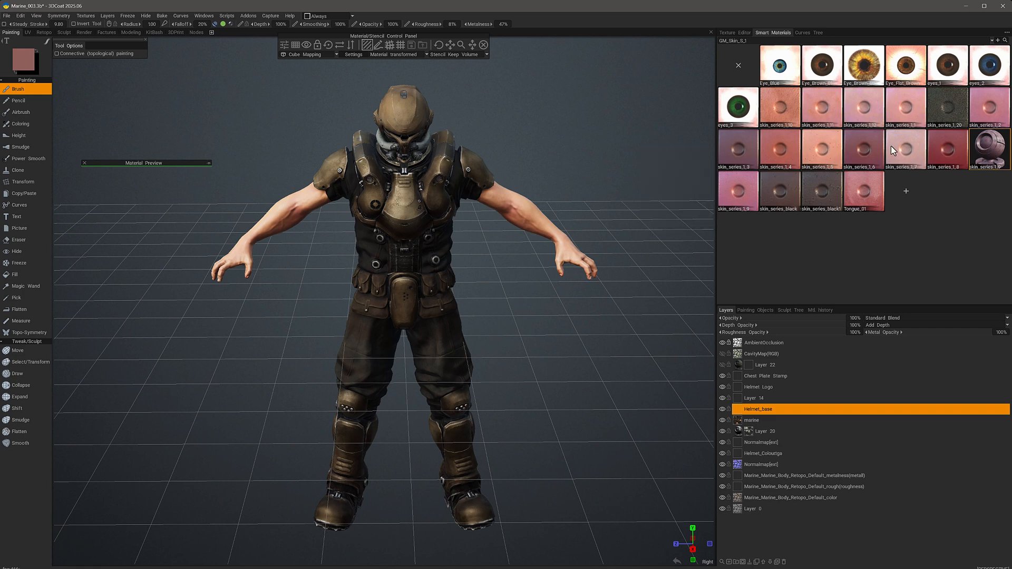
Step: Set cube mapping for all skin materials and dismiss the missing tongue texture warning
right_click(778, 64)
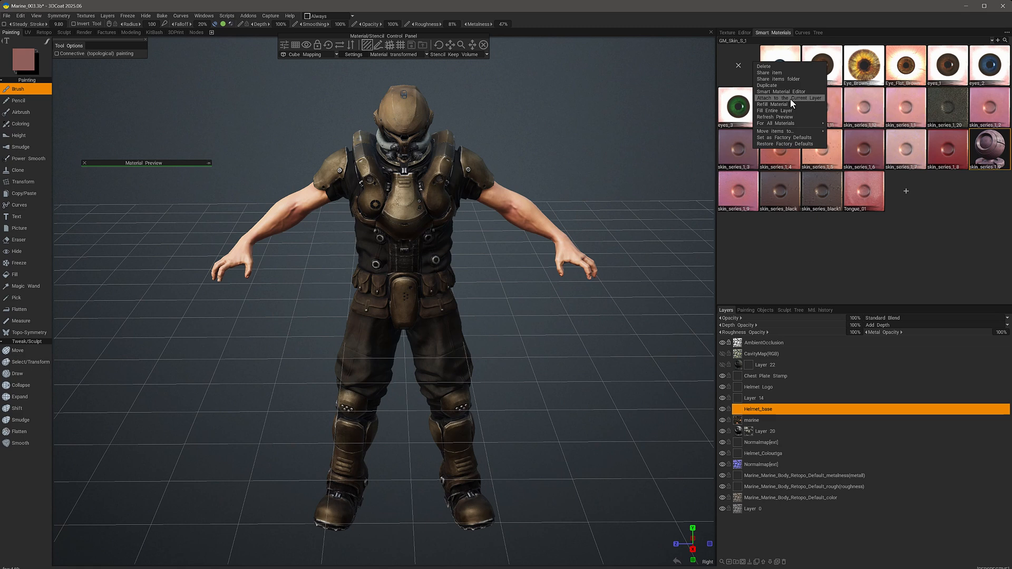
mouse_move(773, 123)
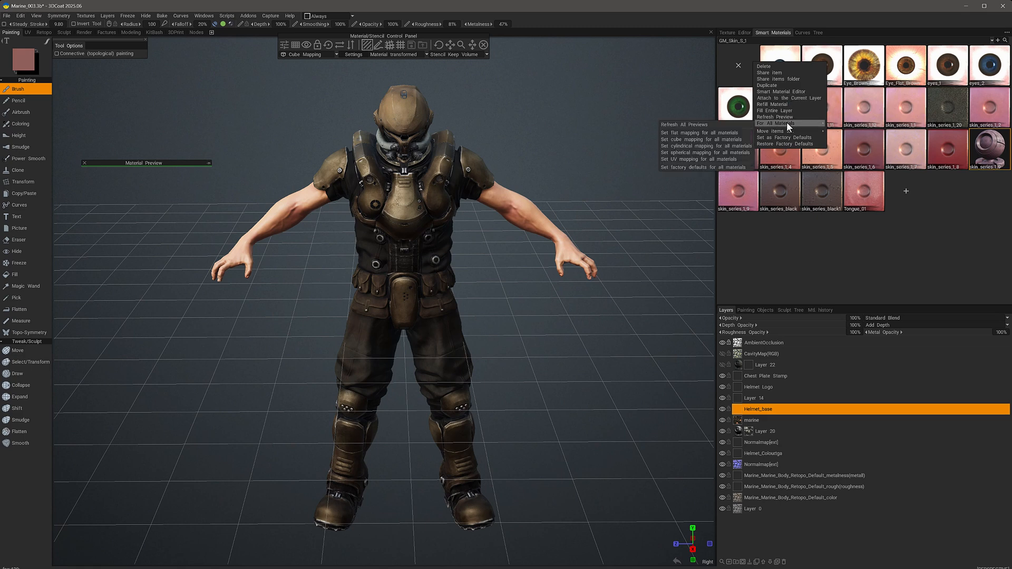
mouse_move(681, 139)
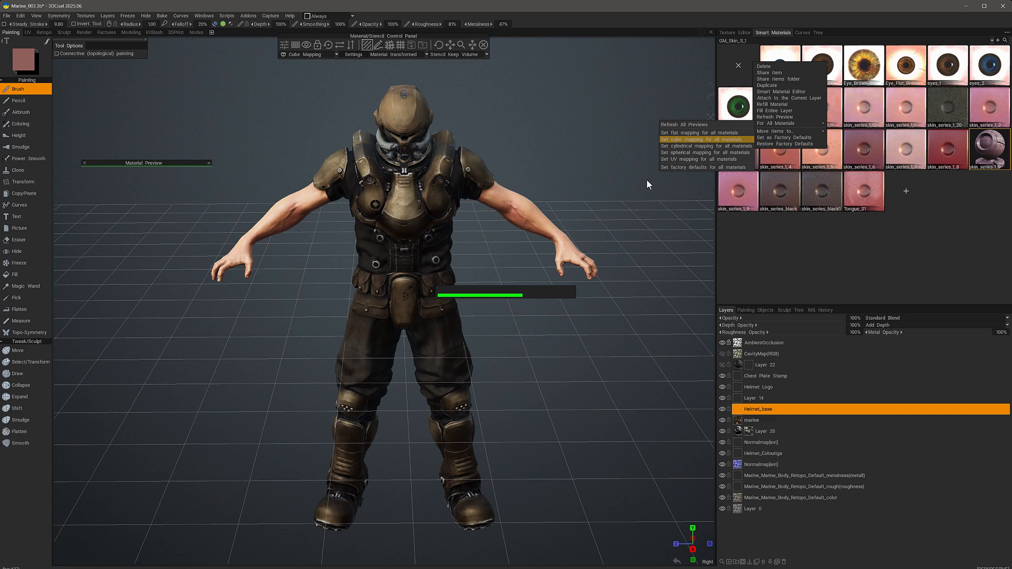
click(682, 124)
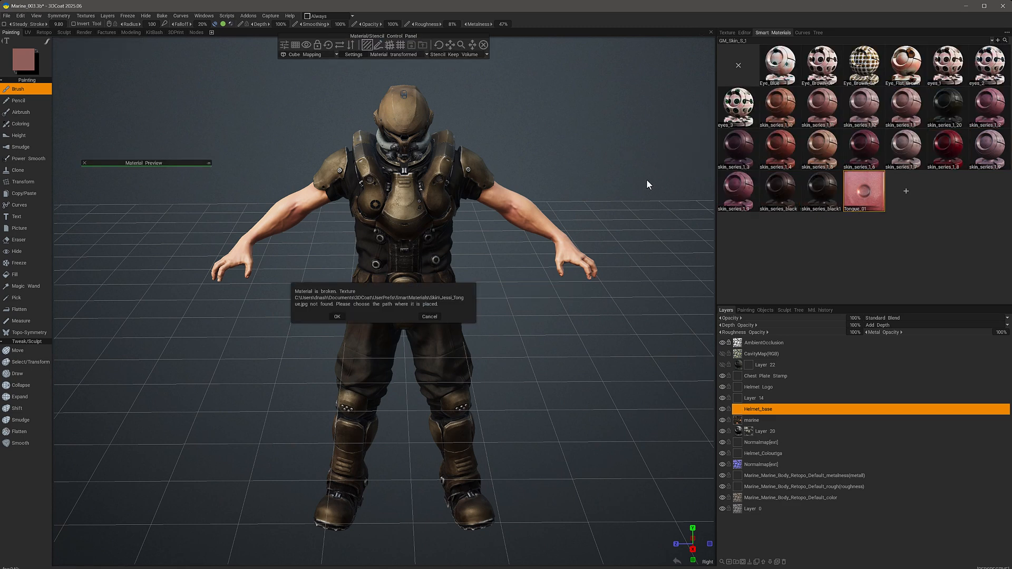
mouse_move(844, 229)
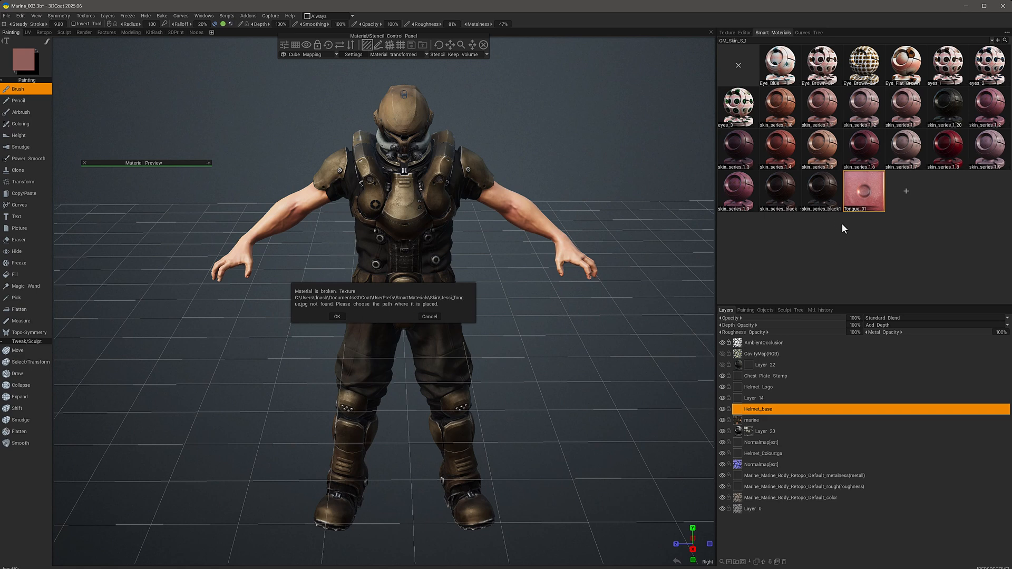
click(336, 316)
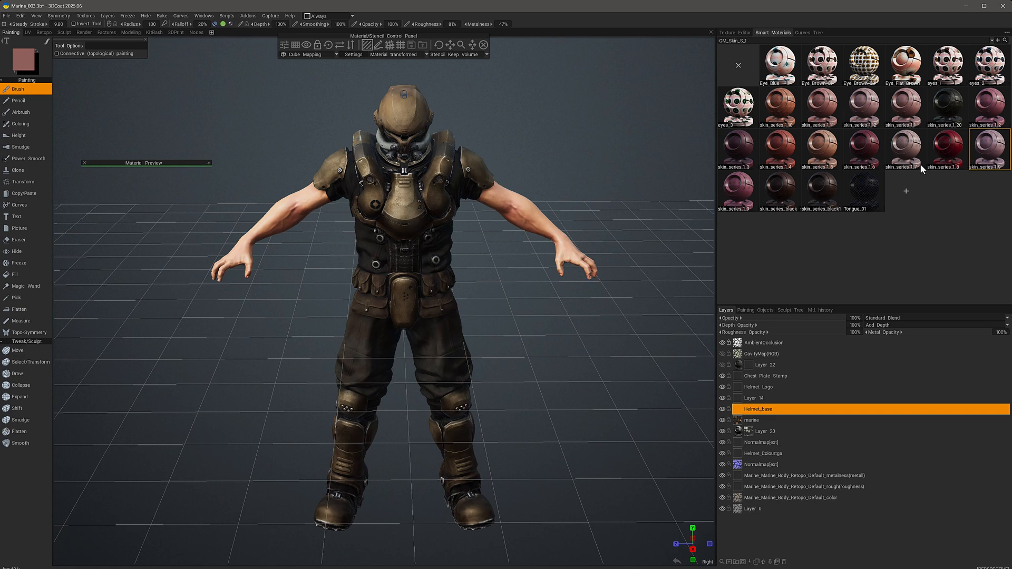
mouse_move(873, 127)
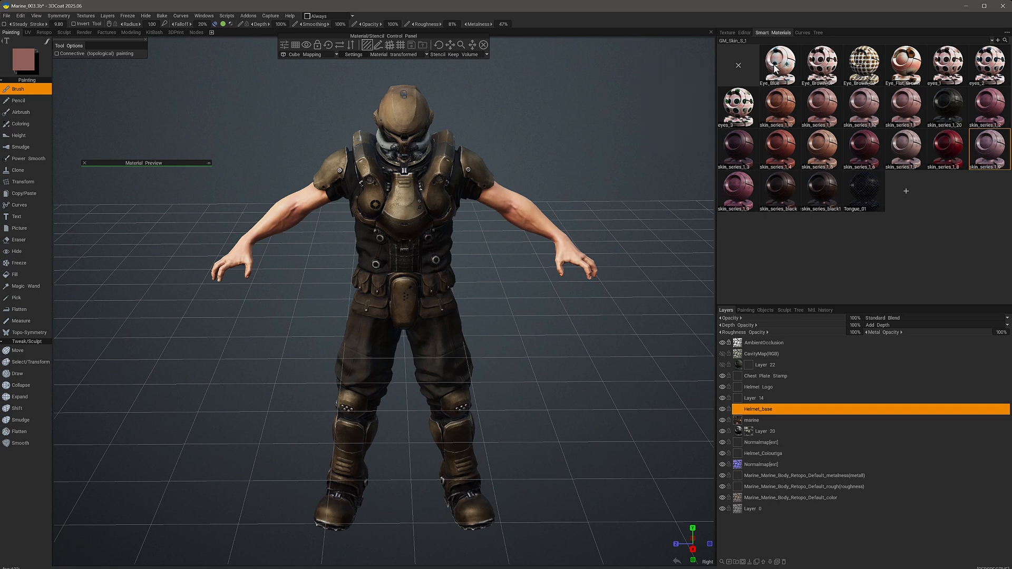
mouse_move(850, 94)
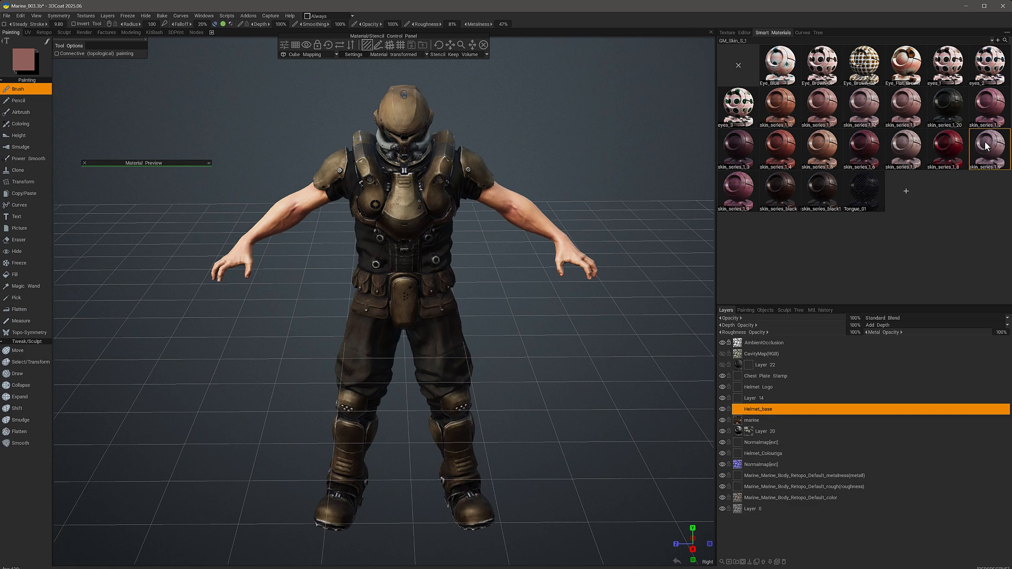
Step: Set UV mapping for all materials so skin thumbnails show flat, then cancel the broken-material message
right_click(987, 149)
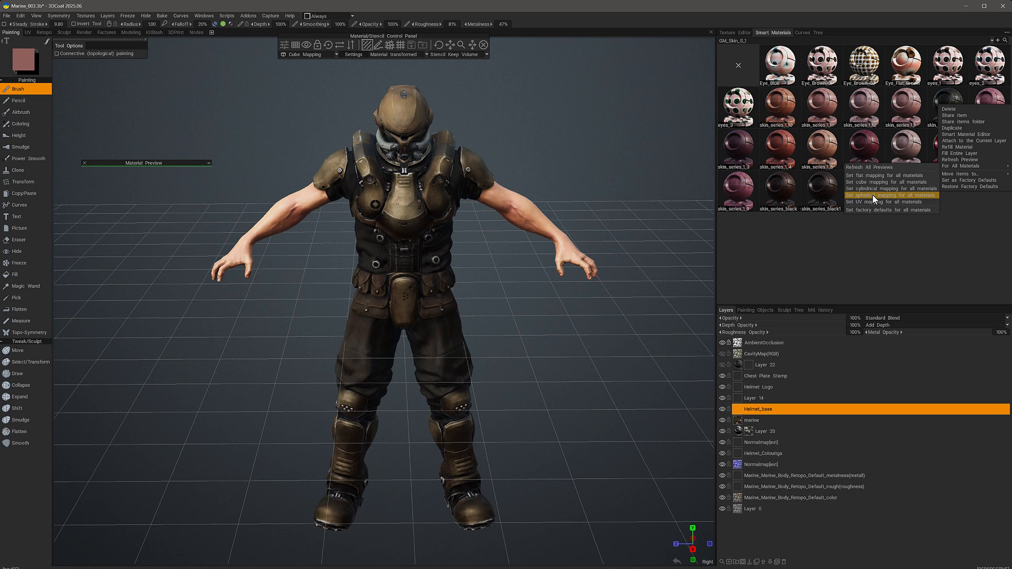
mouse_move(864, 201)
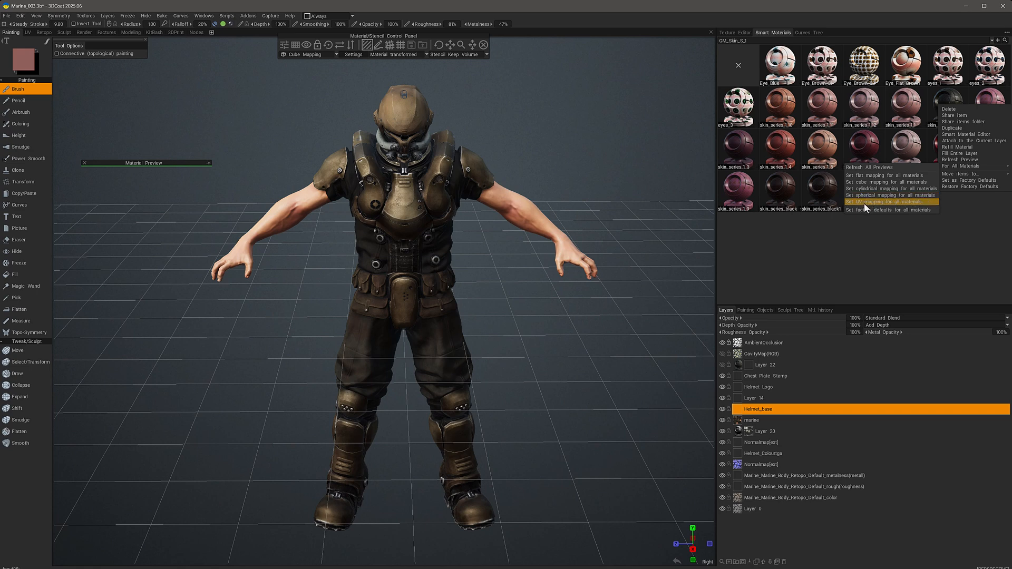
click(877, 202)
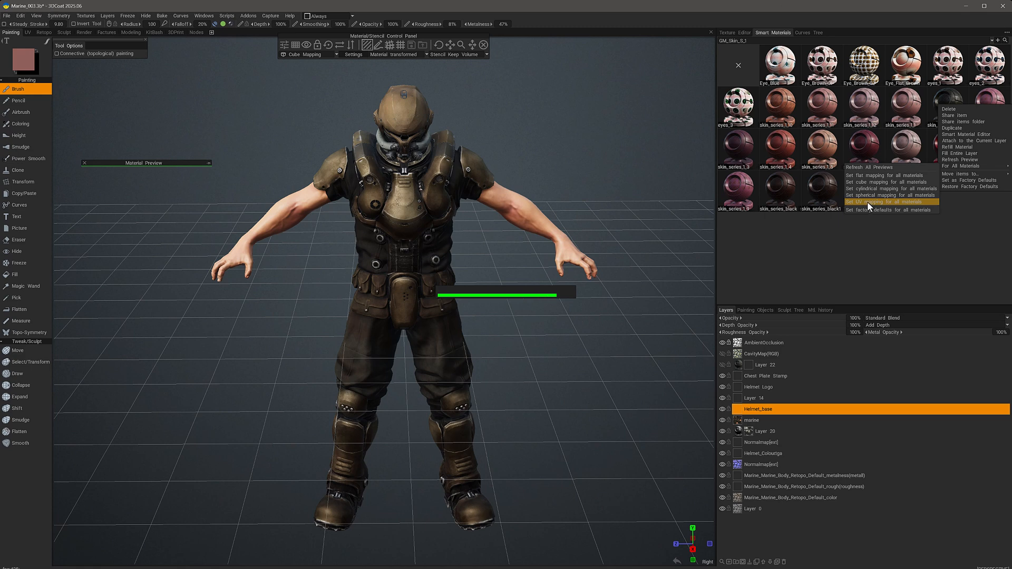
click(885, 201)
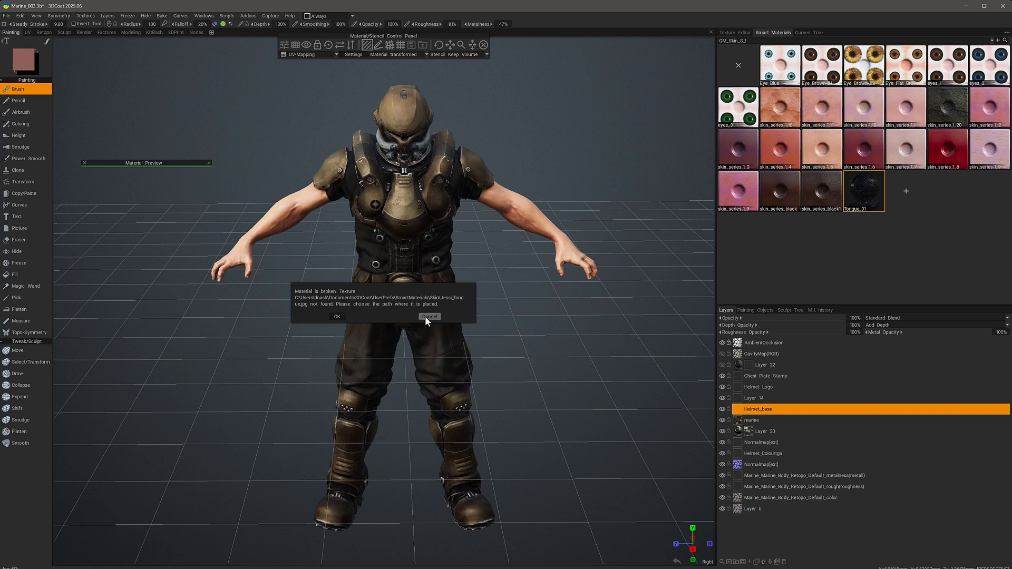
click(429, 316)
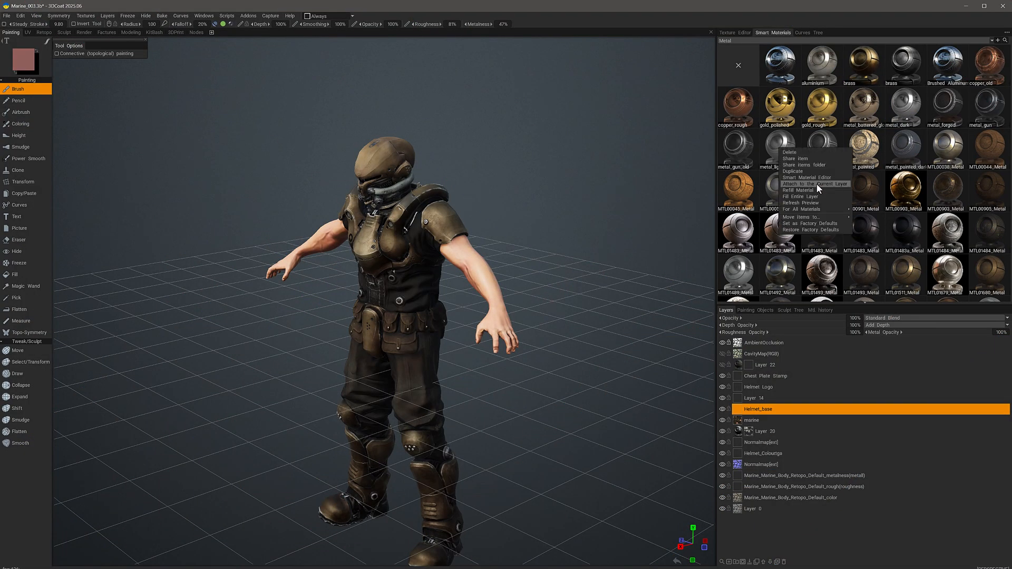
Step: Trigger a For All Materials preview mapping update from the Metal folder
click(815, 183)
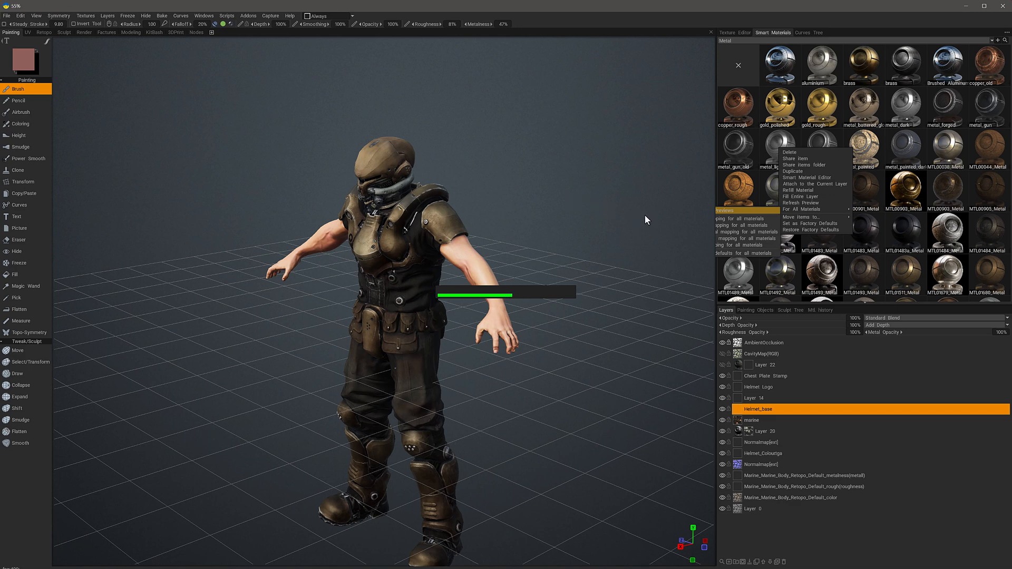
mouse_move(656, 222)
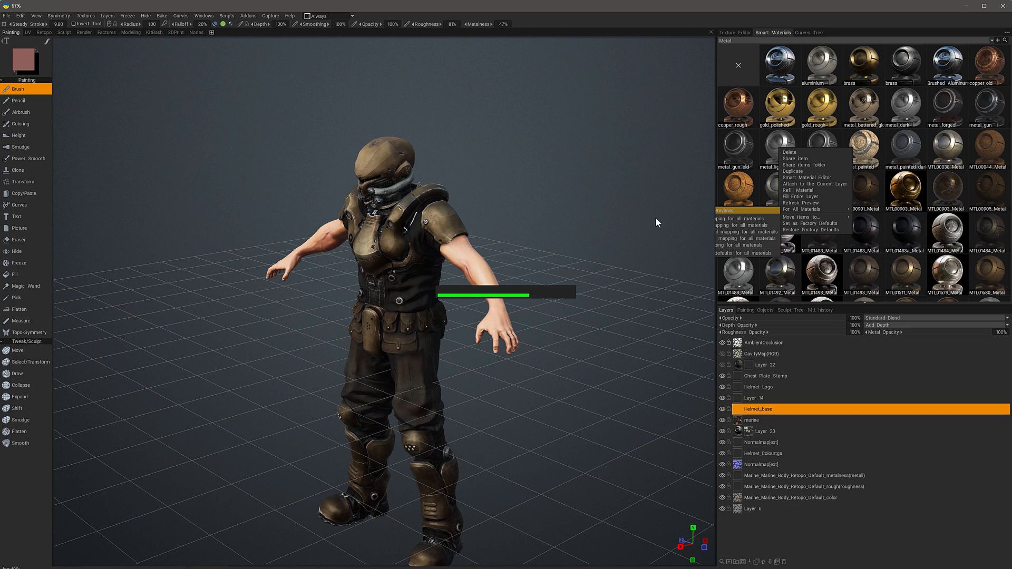